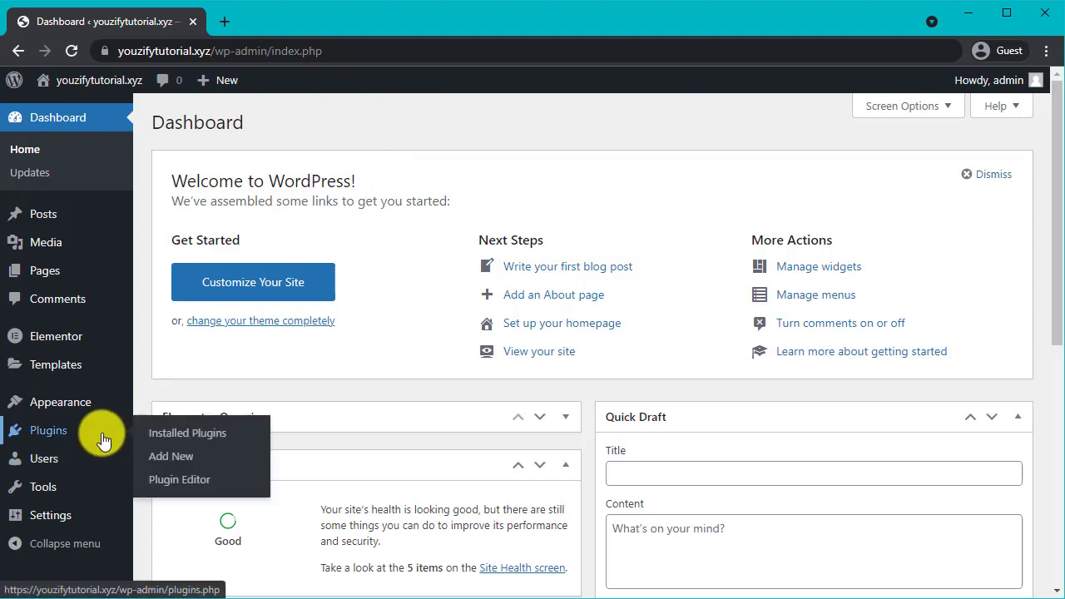
Install and activate the BuddyPress plugin from Plugins > Add New.
left_click(187, 433)
type("b")
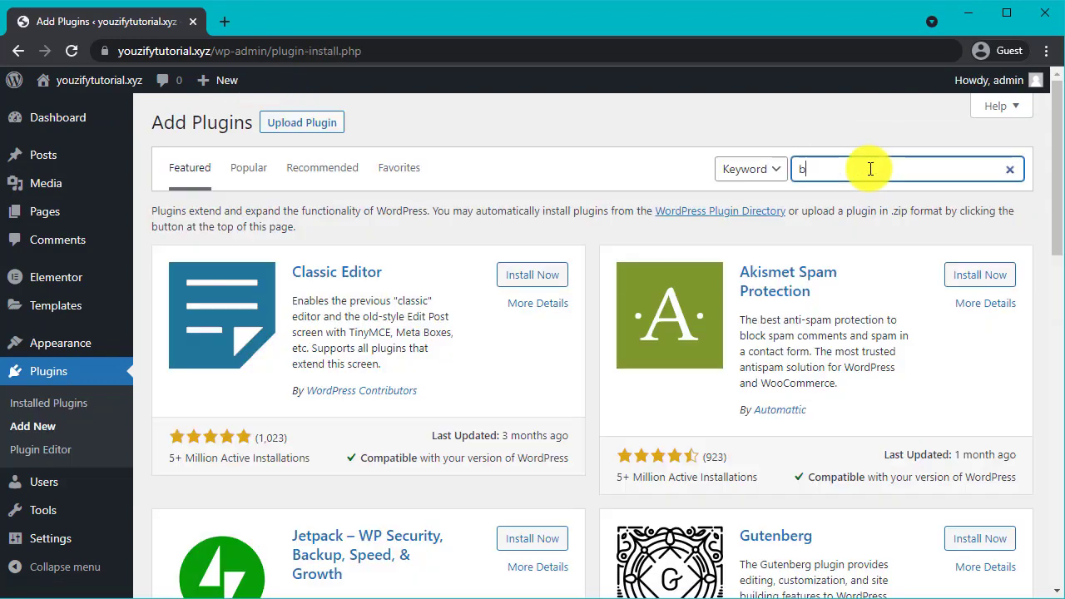
type("uddypress")
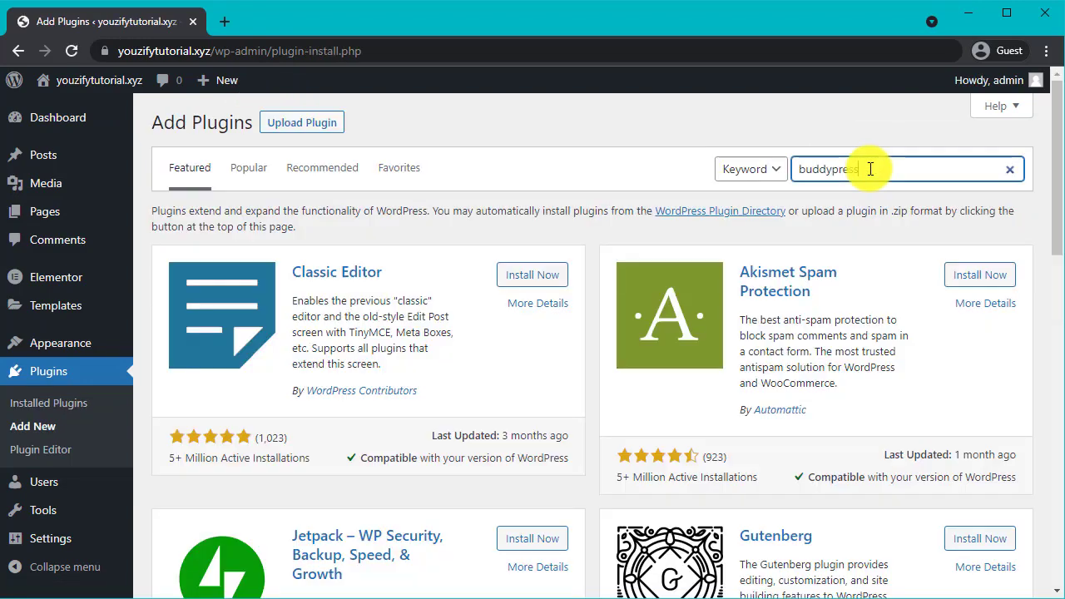
key("Return")
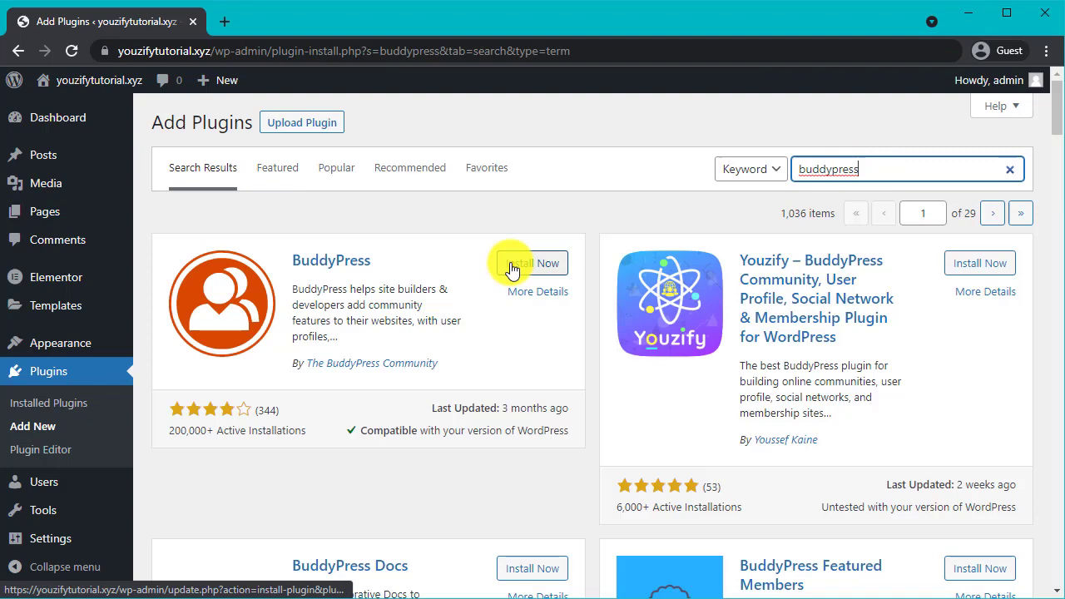
left_click(529, 263)
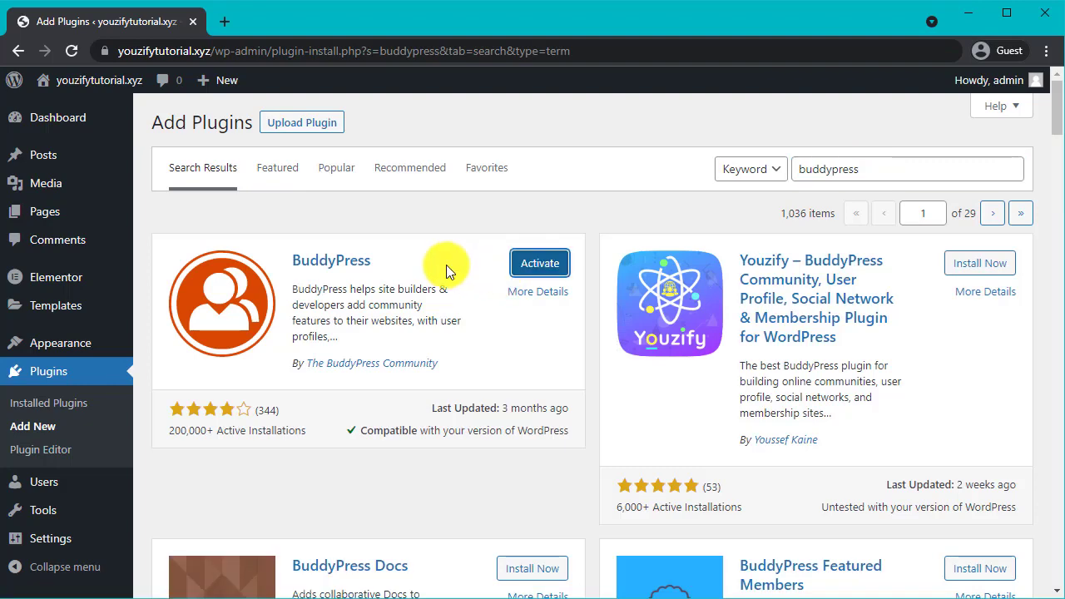
left_click(539, 263)
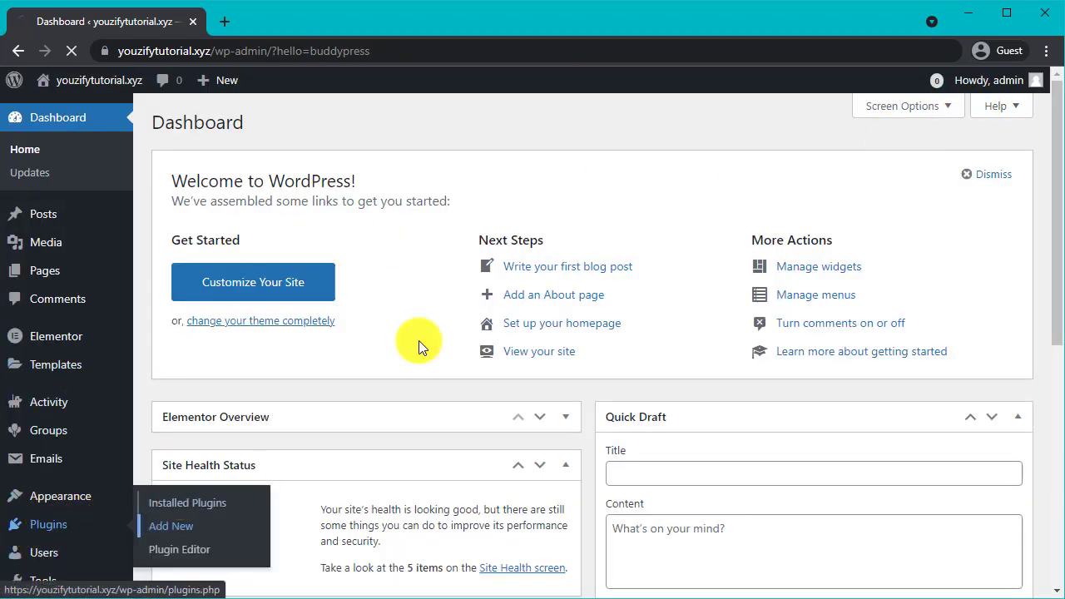
Install and activate the Youzify plugin the same way.
left_click(170, 526)
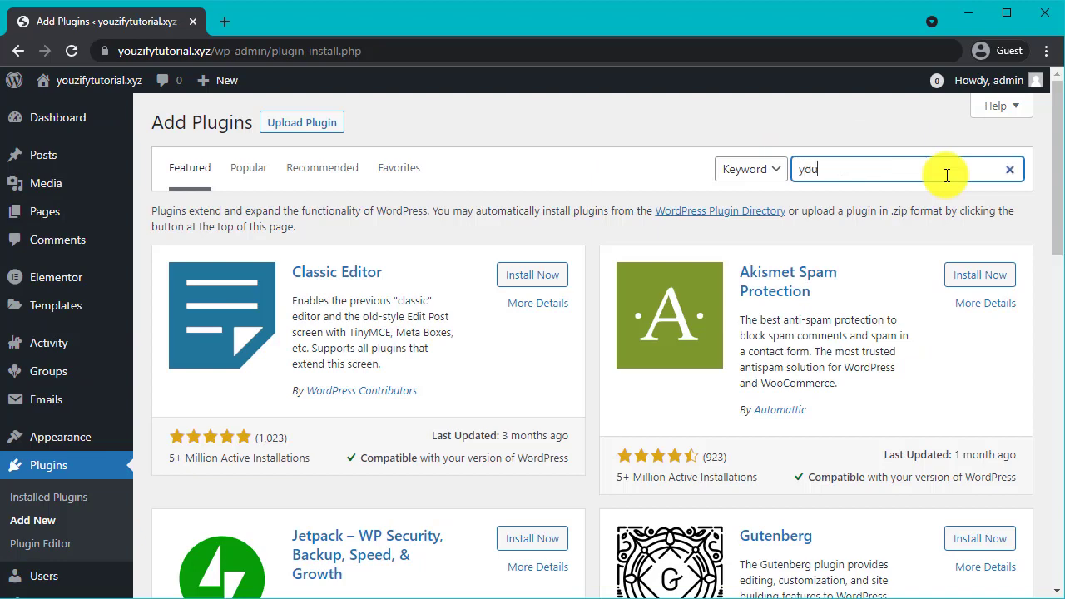
key("Return")
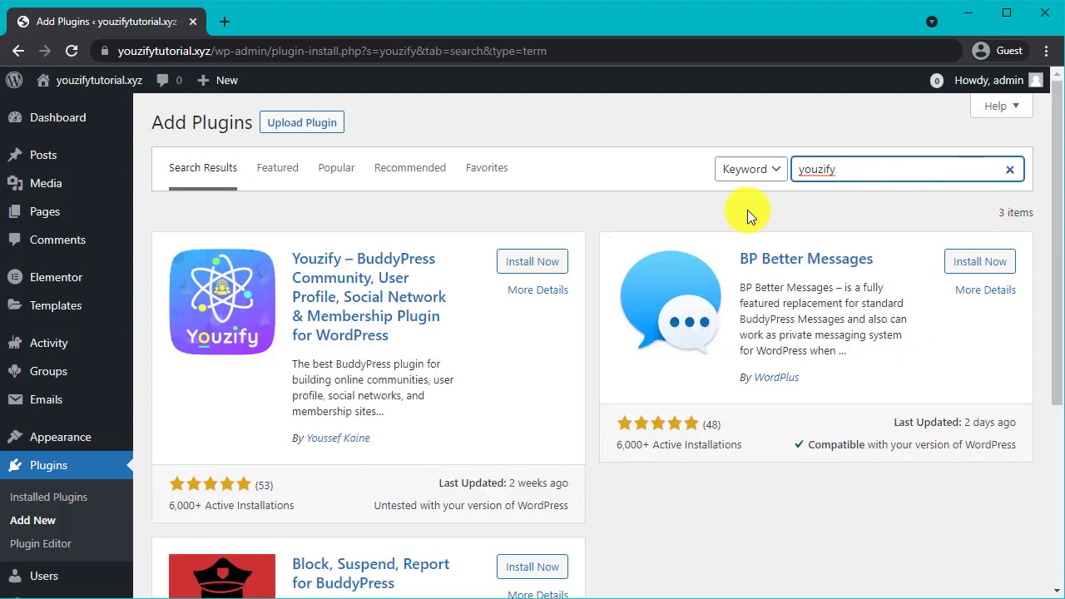
left_click(533, 261)
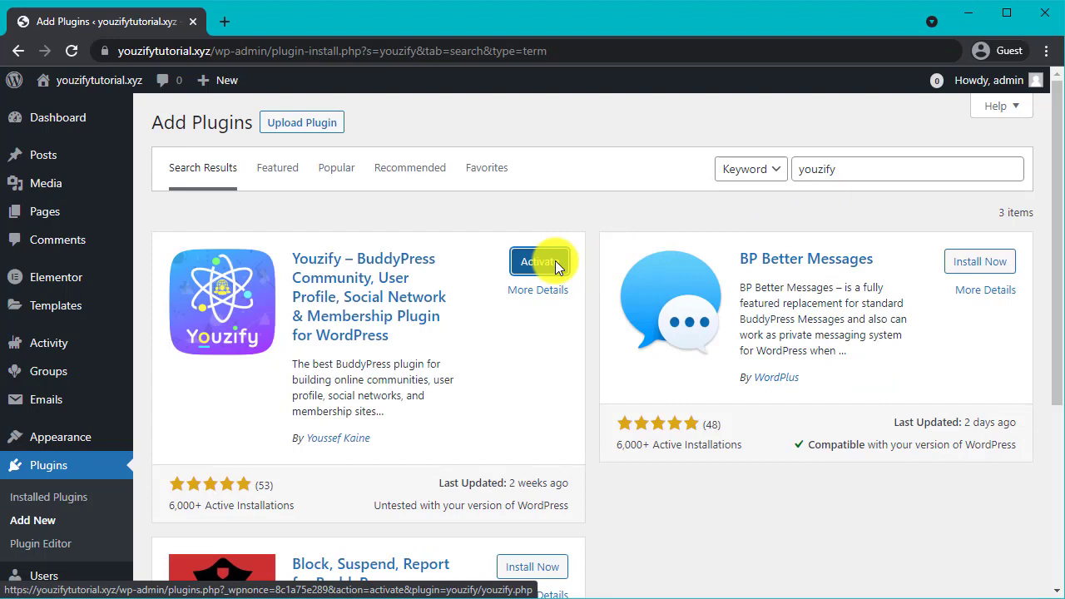
left_click(540, 261)
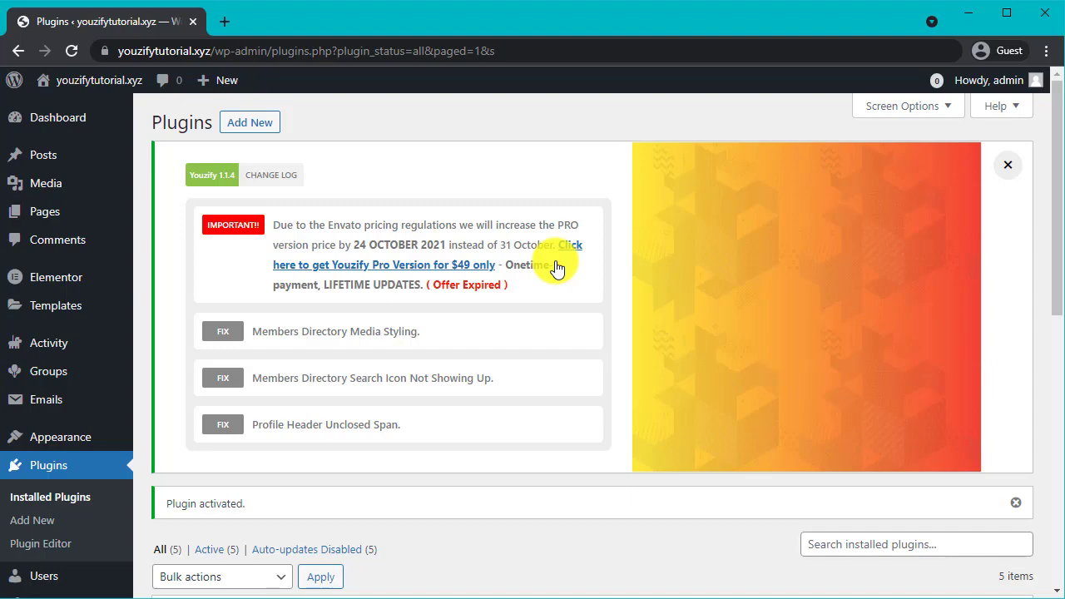
mouse_move(358, 120)
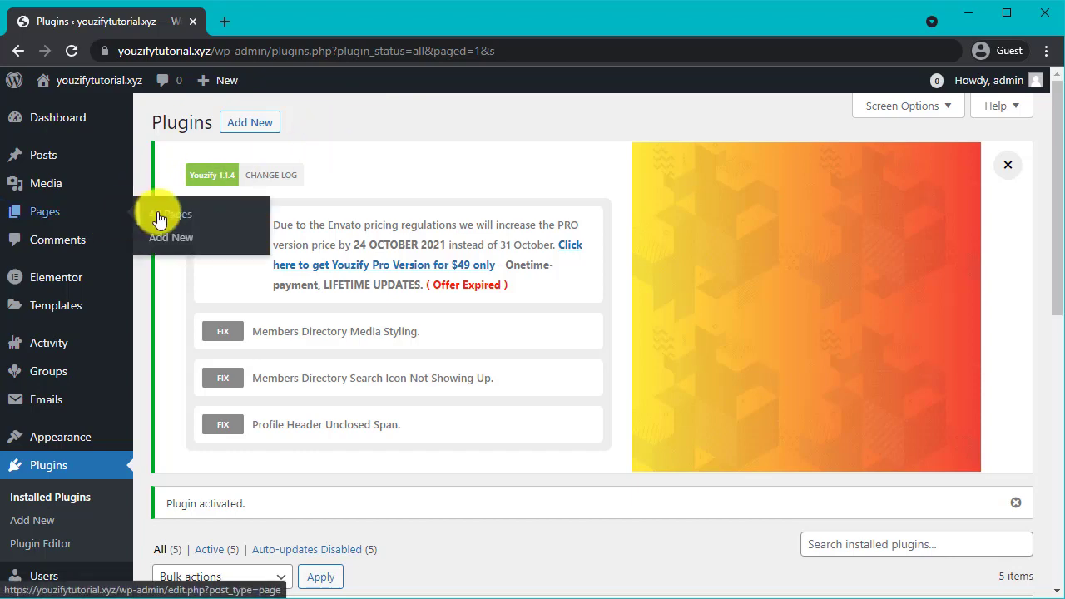
Review All Pages for a Login page, start a new page titled Login, then leave it unsaved.
left_click(43, 211)
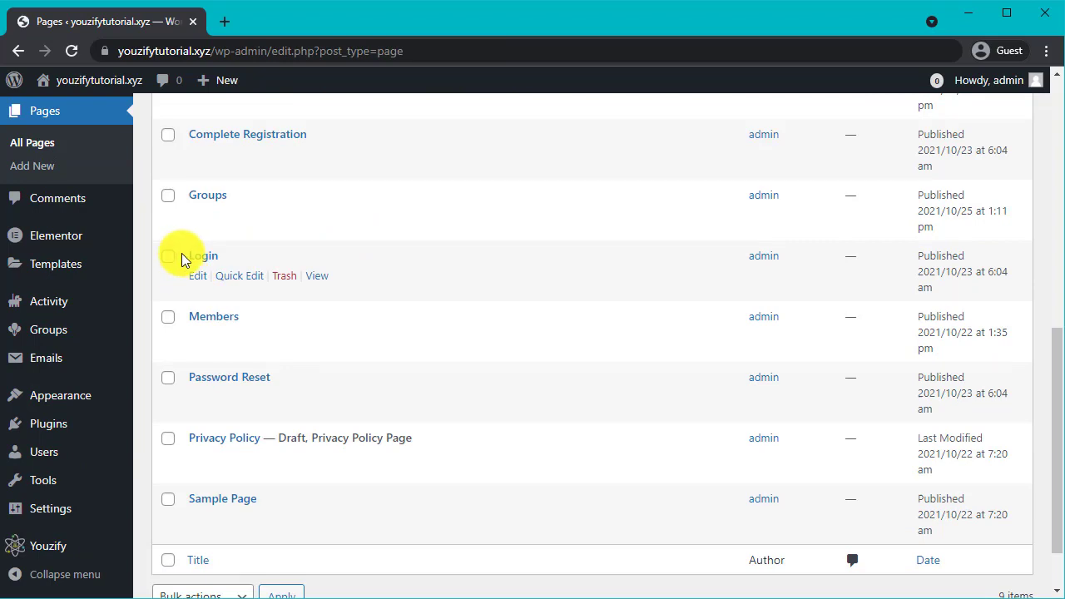
mouse_move(419, 273)
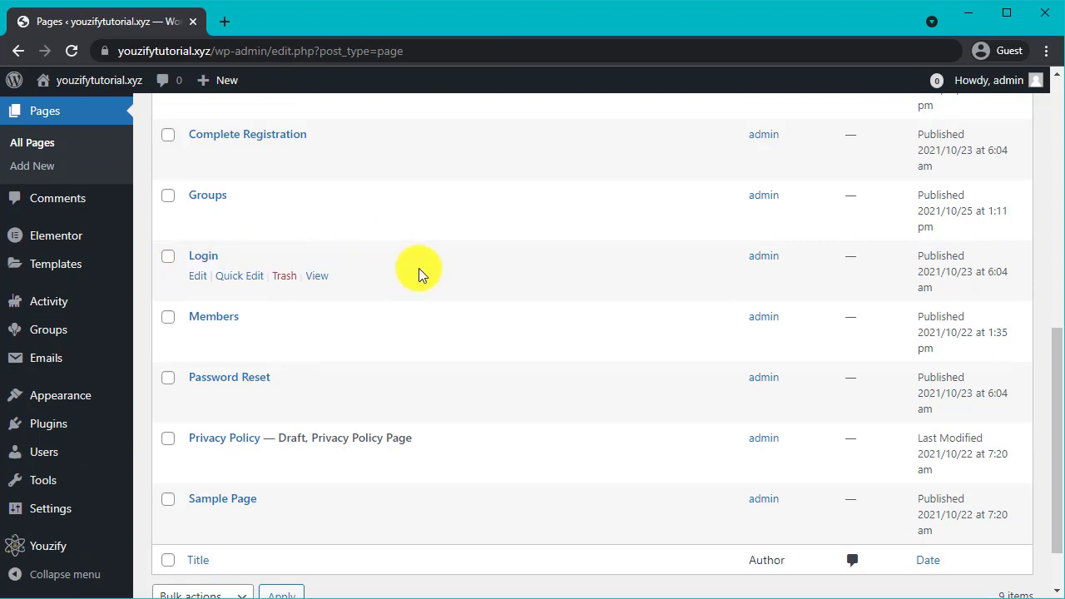
scroll("up", 3)
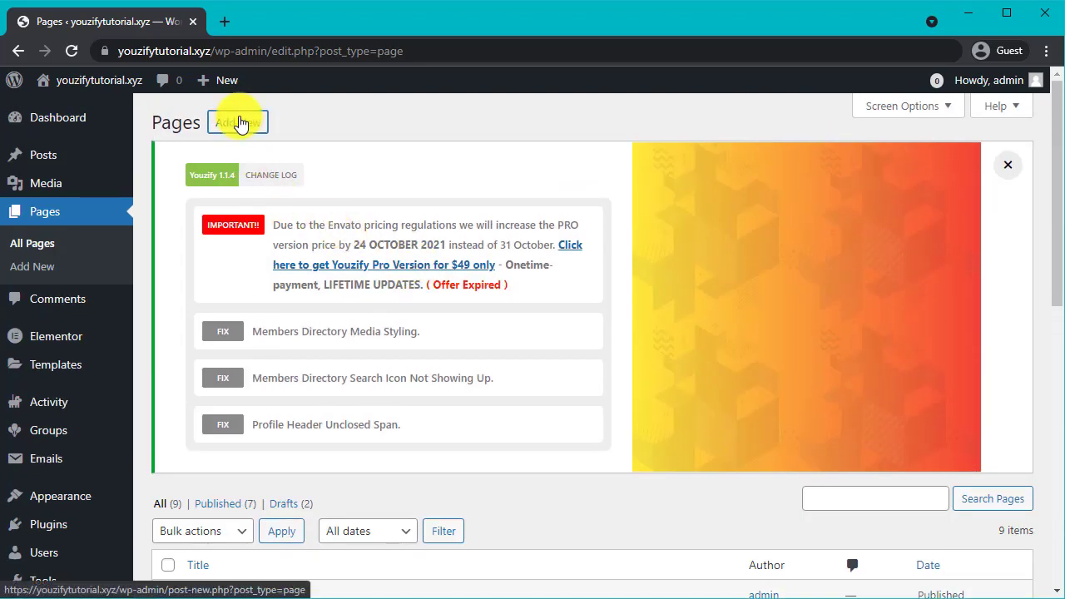
left_click(236, 123)
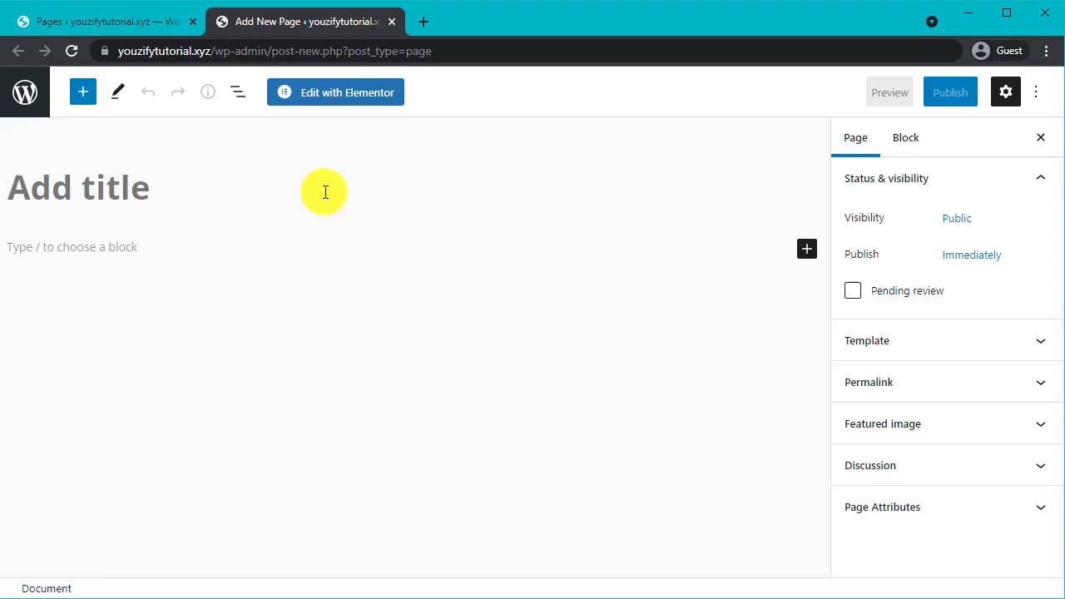
type("Login")
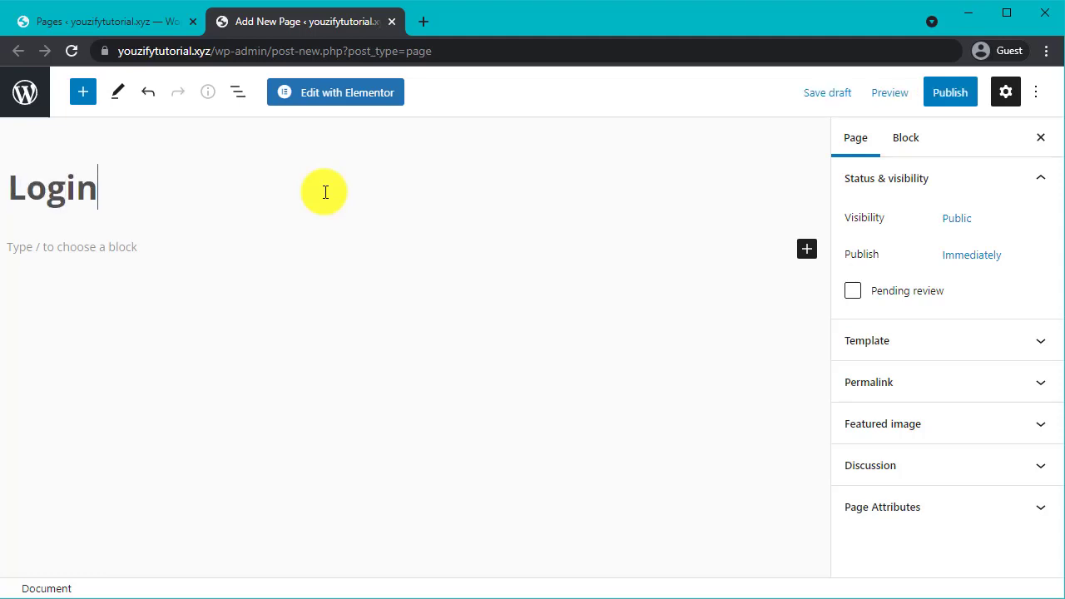
mouse_move(291, 33)
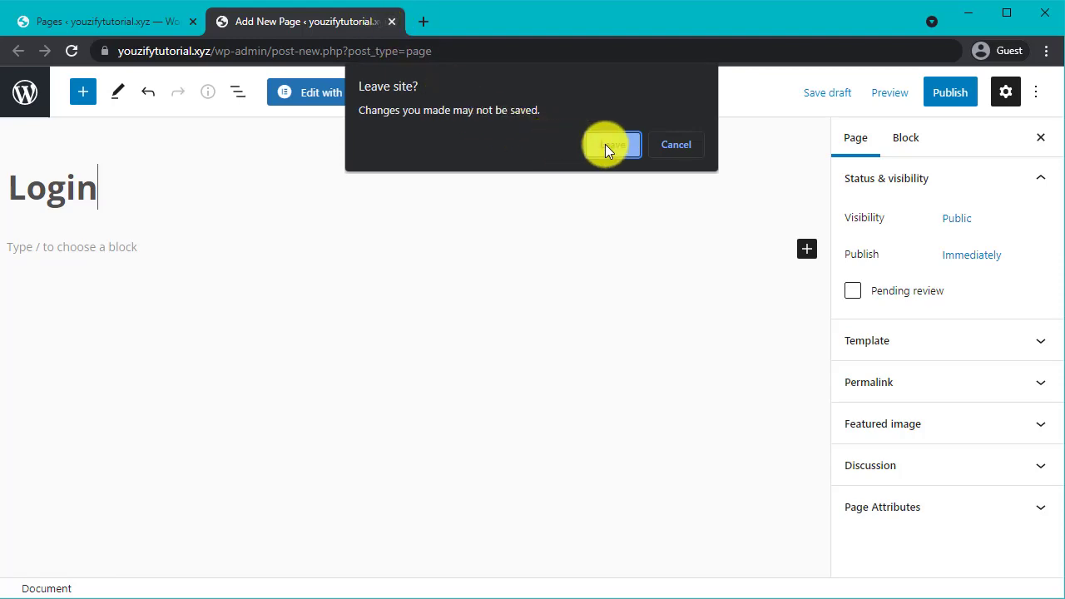
left_click(609, 143)
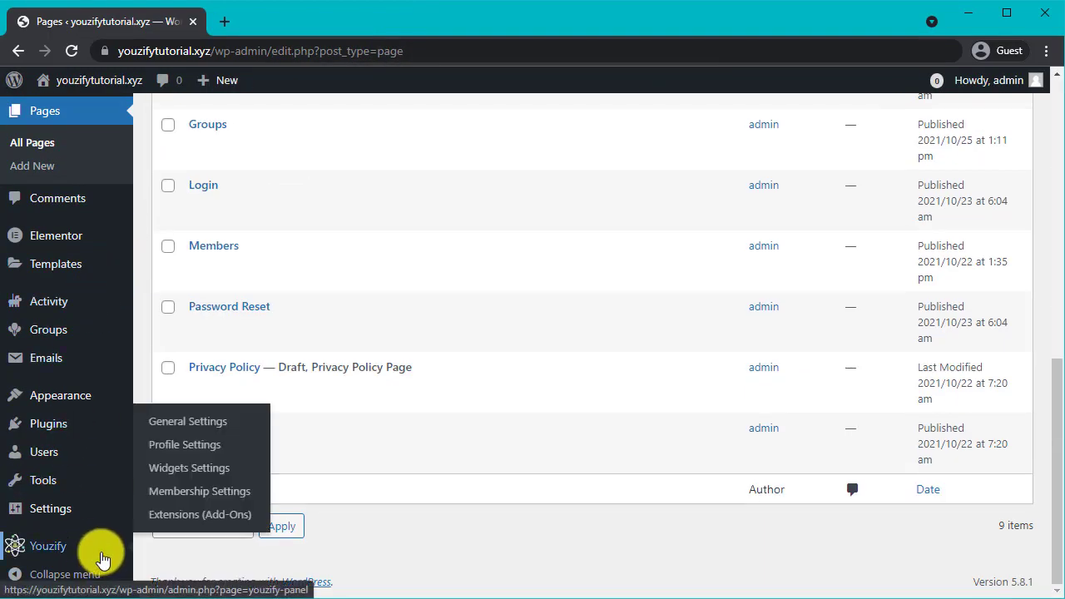
Review Youzify membership page assignments for login and lost password, then reach the login form settings.
left_click(199, 491)
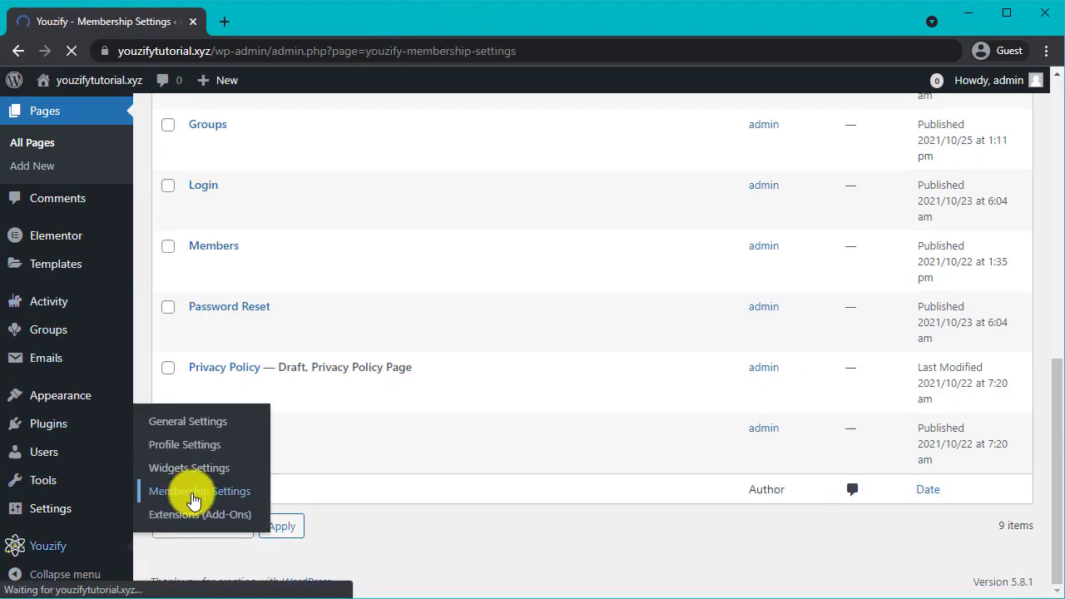
left_click(199, 491)
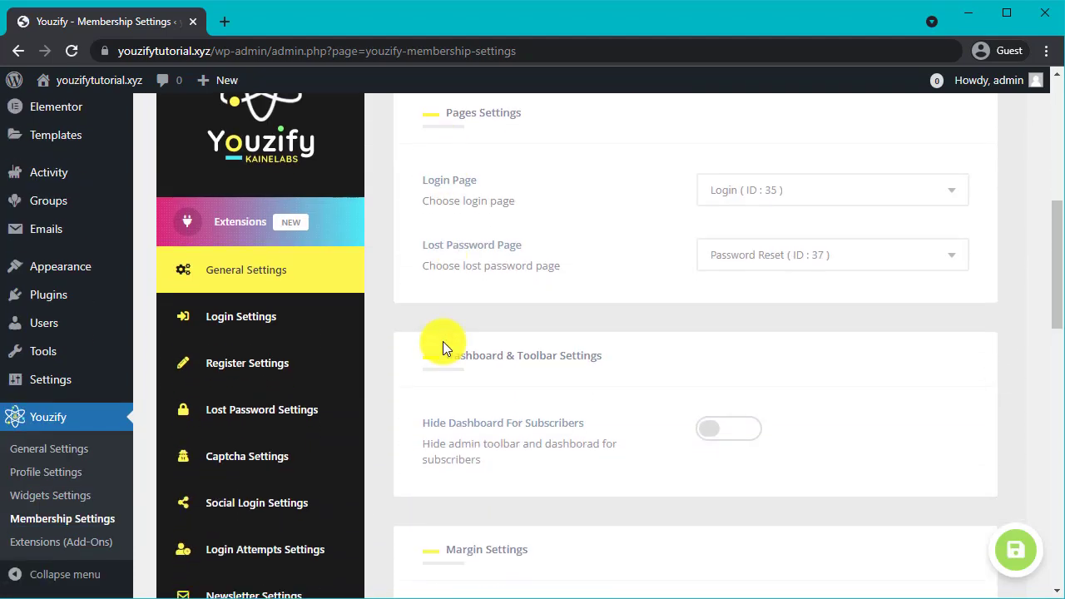
scroll("up", 3)
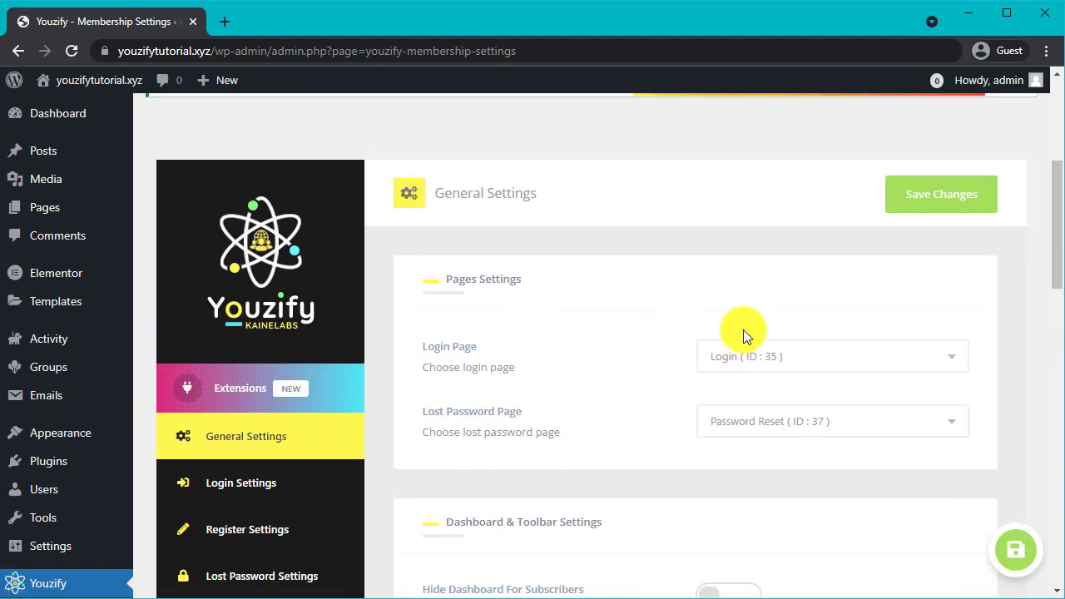
left_click(832, 356)
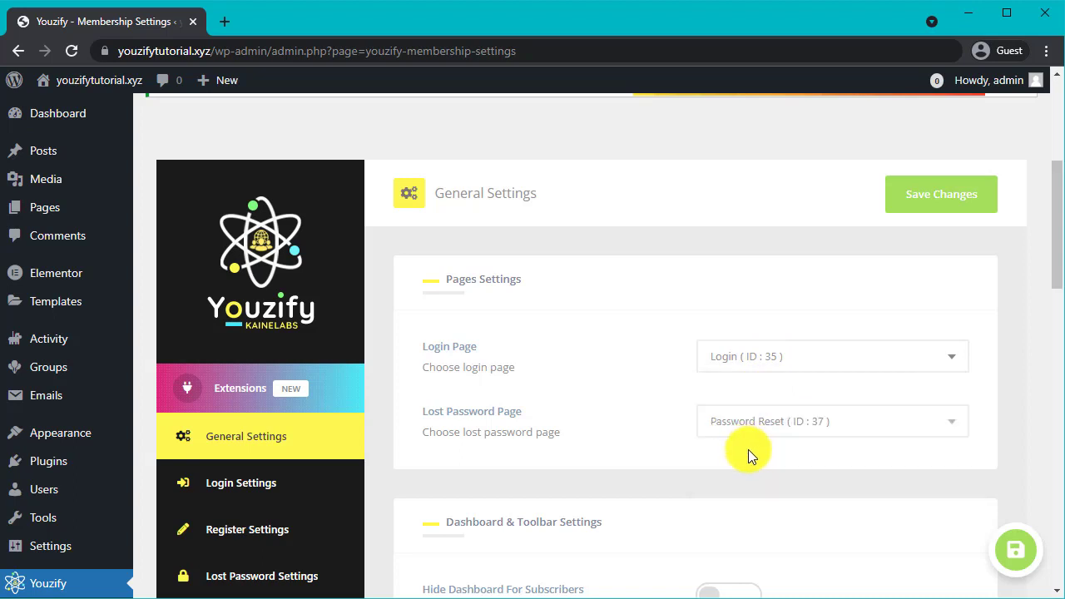
left_click(940, 193)
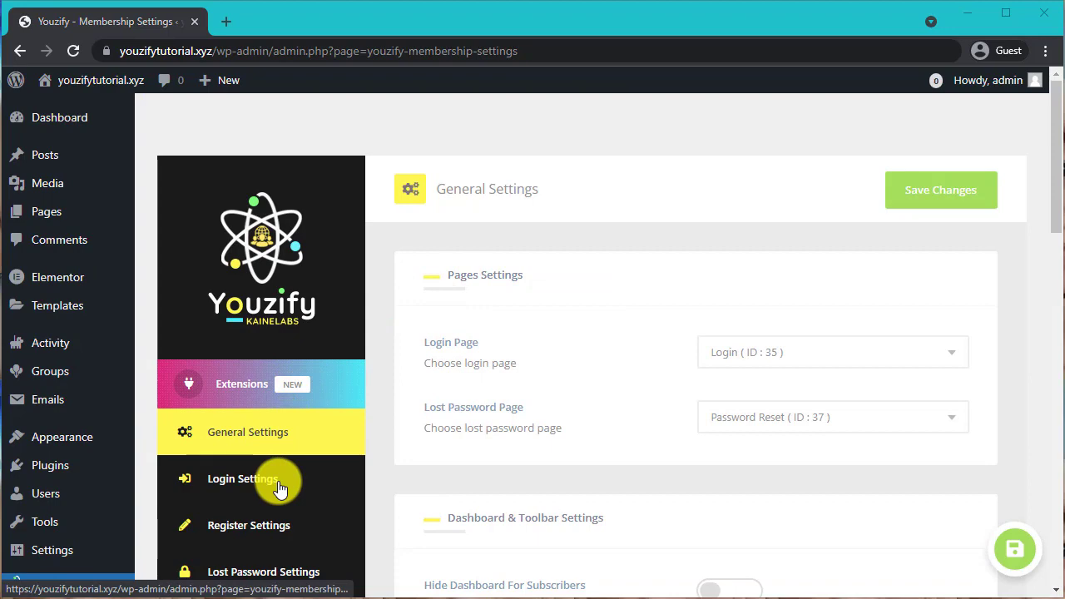
left_click(243, 479)
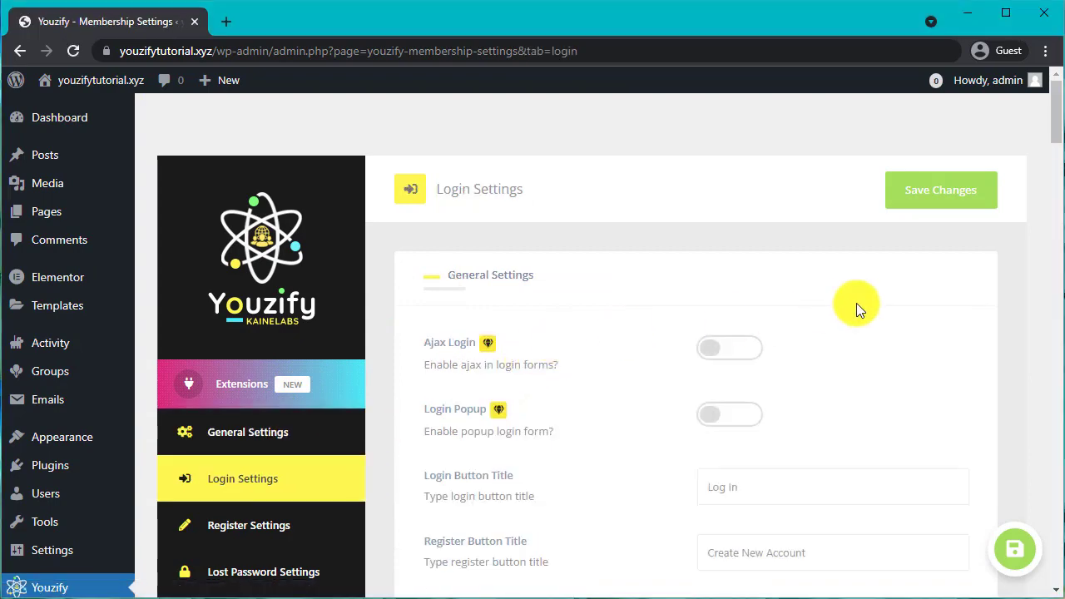
Enable the form cover with uploaded youzify-cover (1).png and save the login settings.
scroll("down", 3)
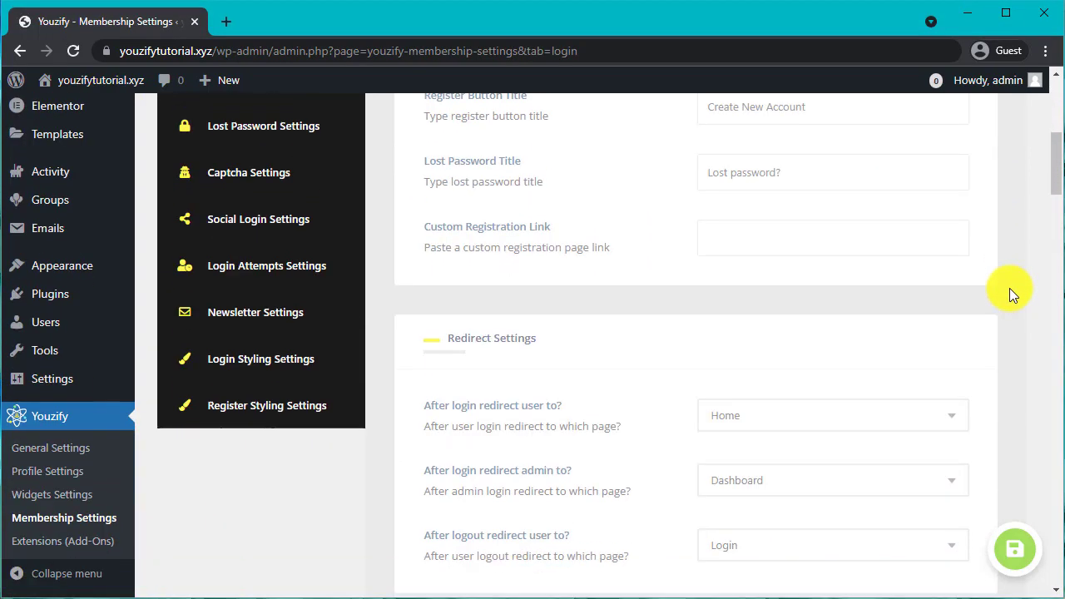
scroll("up", 3)
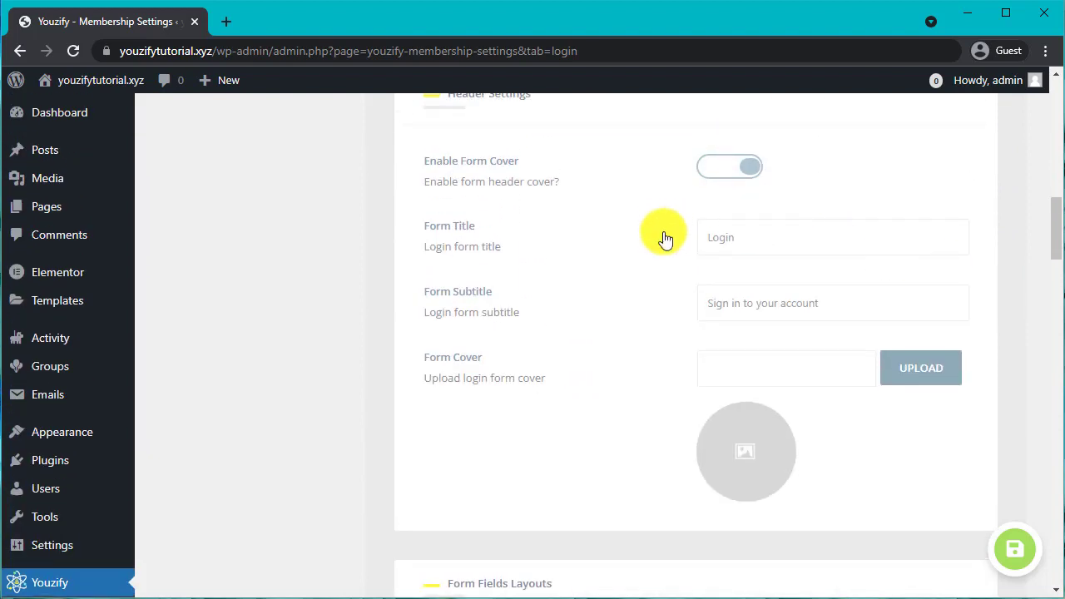
left_click(920, 367)
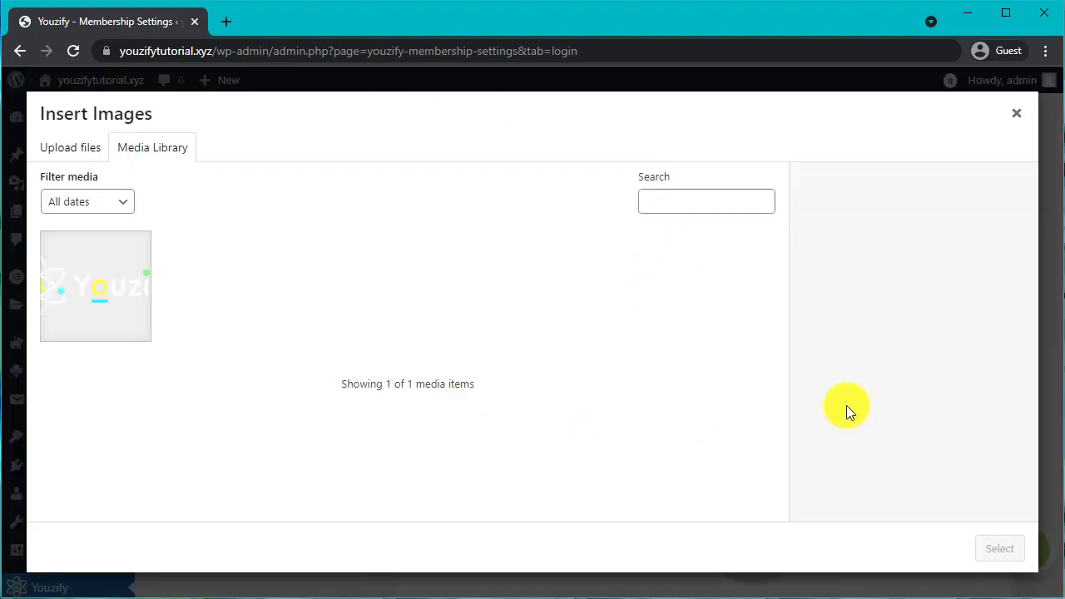
left_click(70, 146)
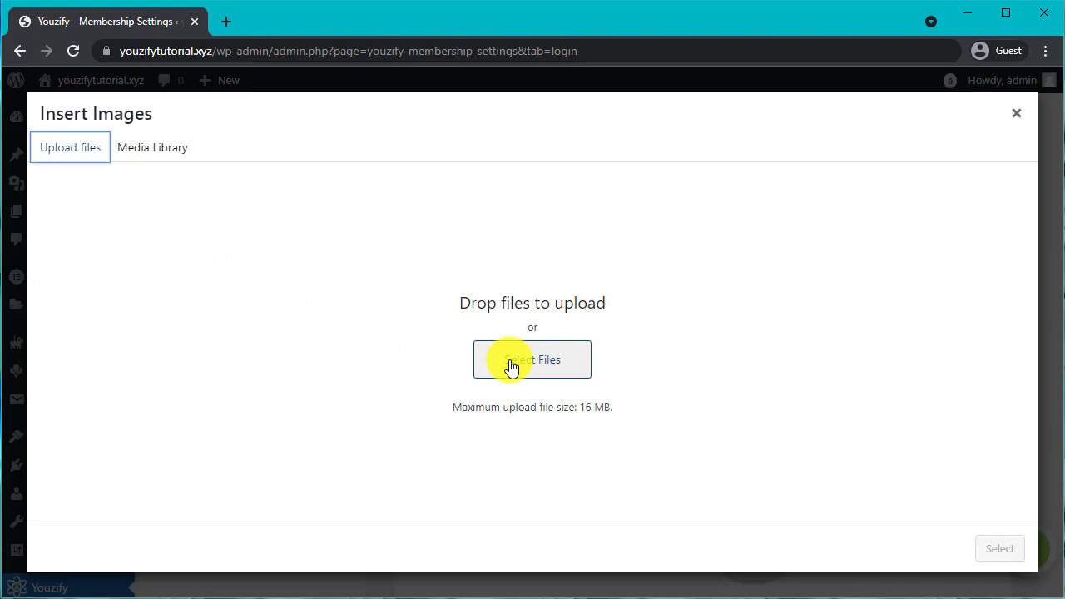
left_click(533, 359)
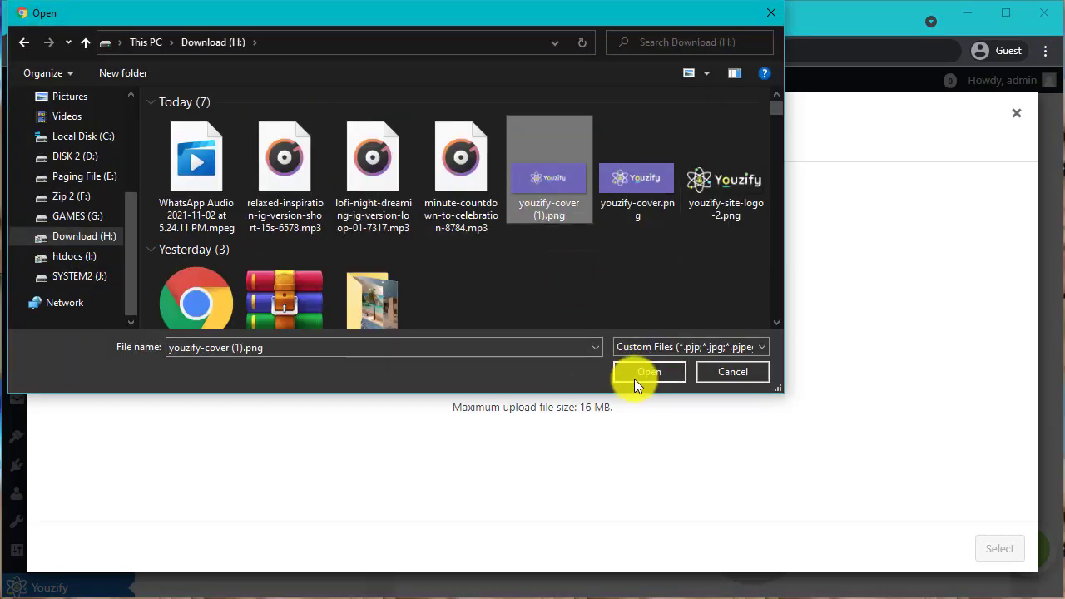
left_click(649, 373)
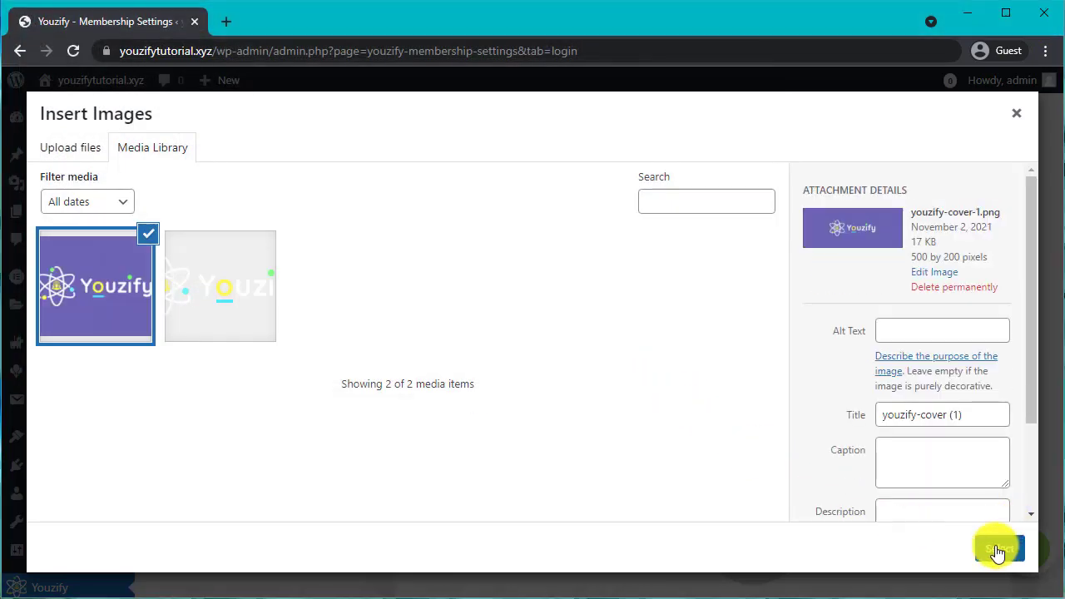
left_click(998, 549)
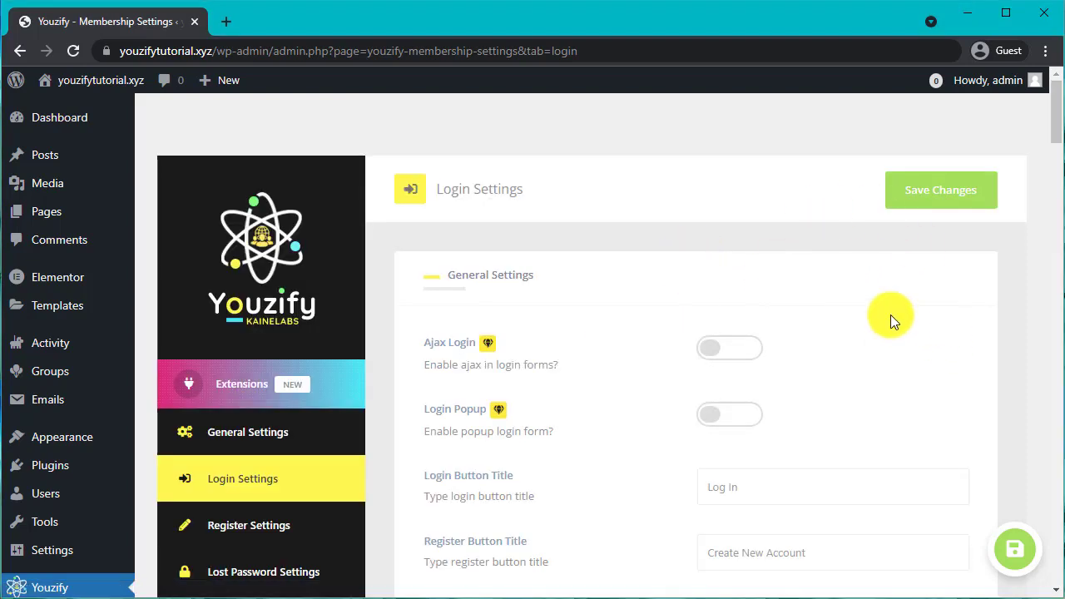
mouse_move(299, 526)
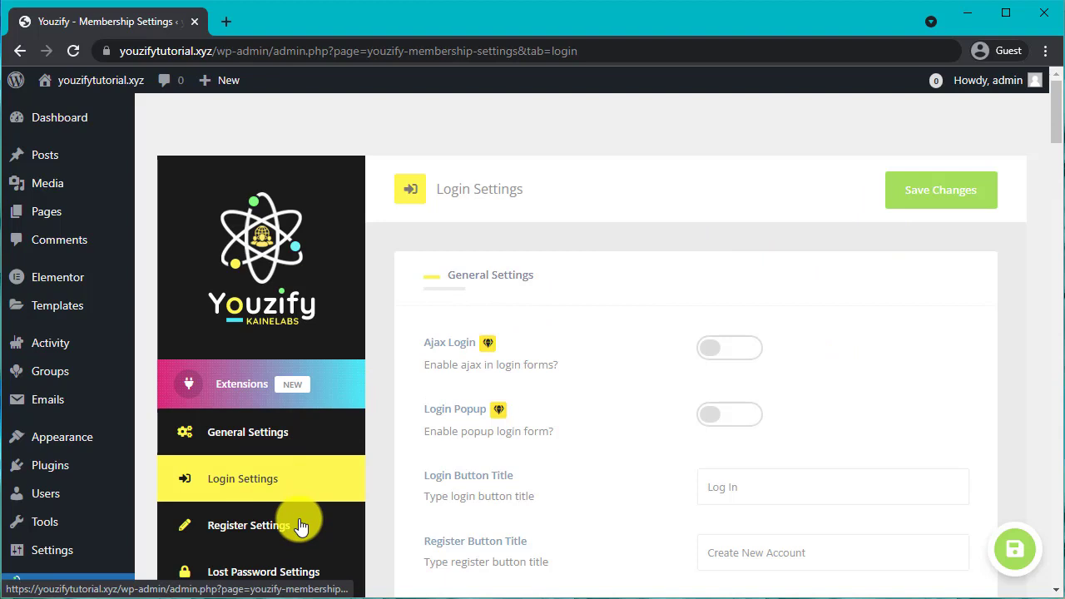
left_click(248, 526)
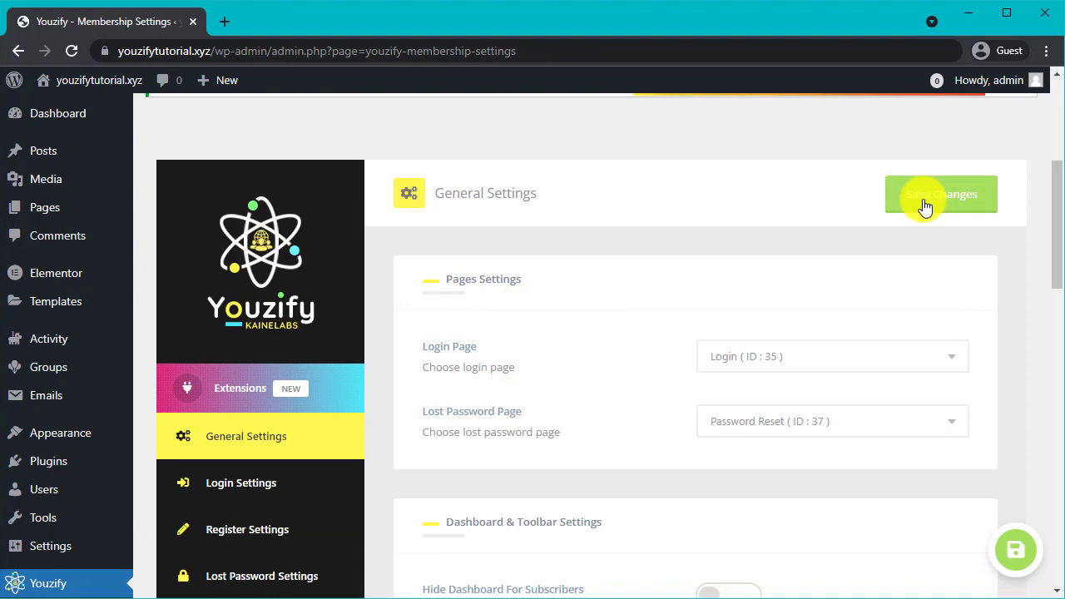
mouse_move(942, 269)
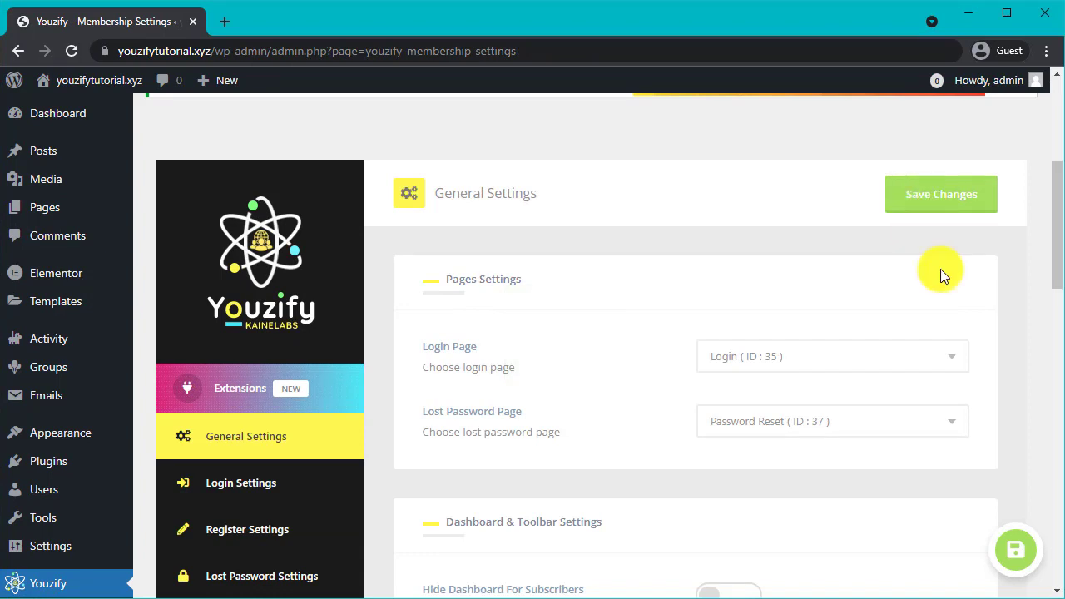
mouse_move(799, 308)
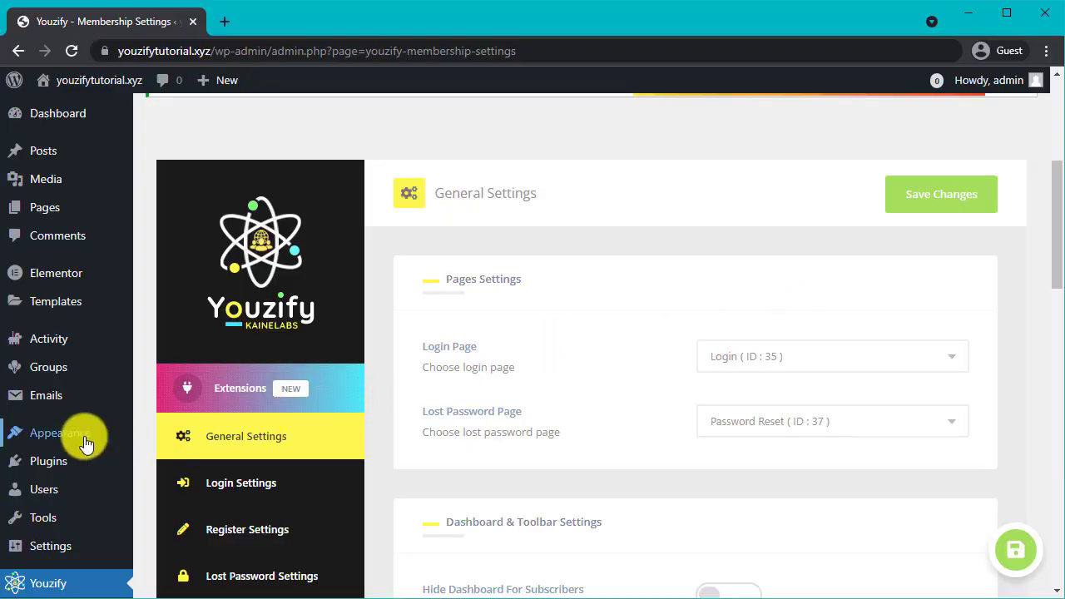
Add the Login page to the navmenu menu in Appearance > Menus and save it.
left_click(53, 433)
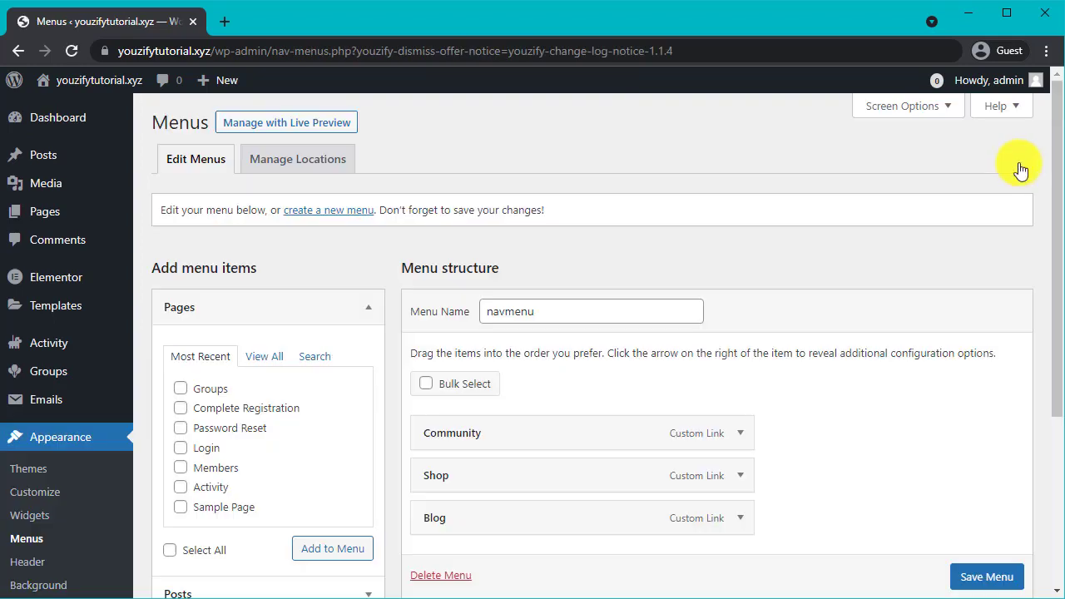
mouse_move(207, 456)
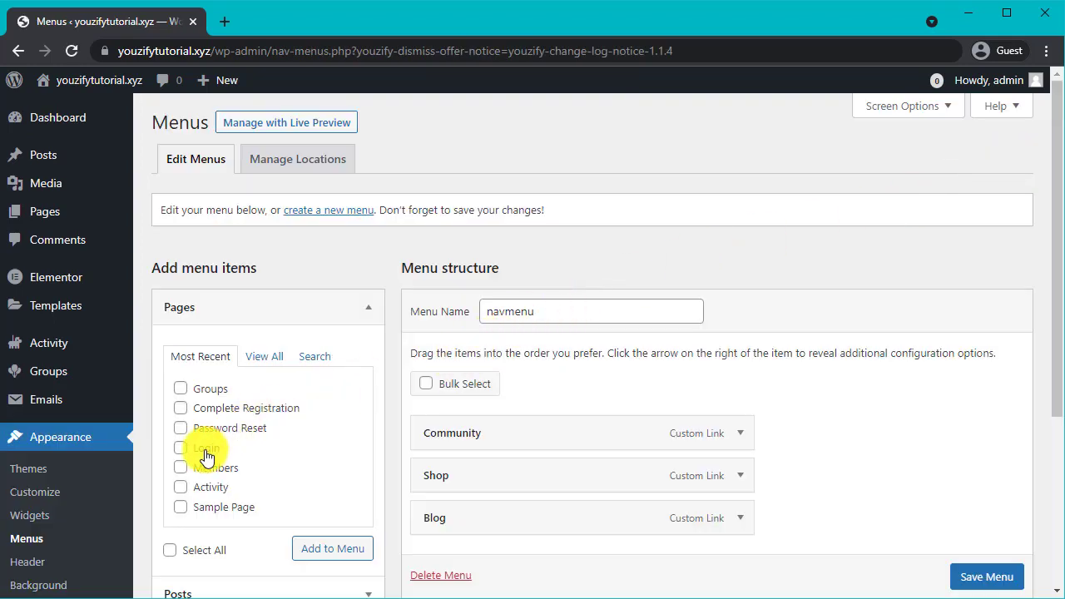
left_click(179, 448)
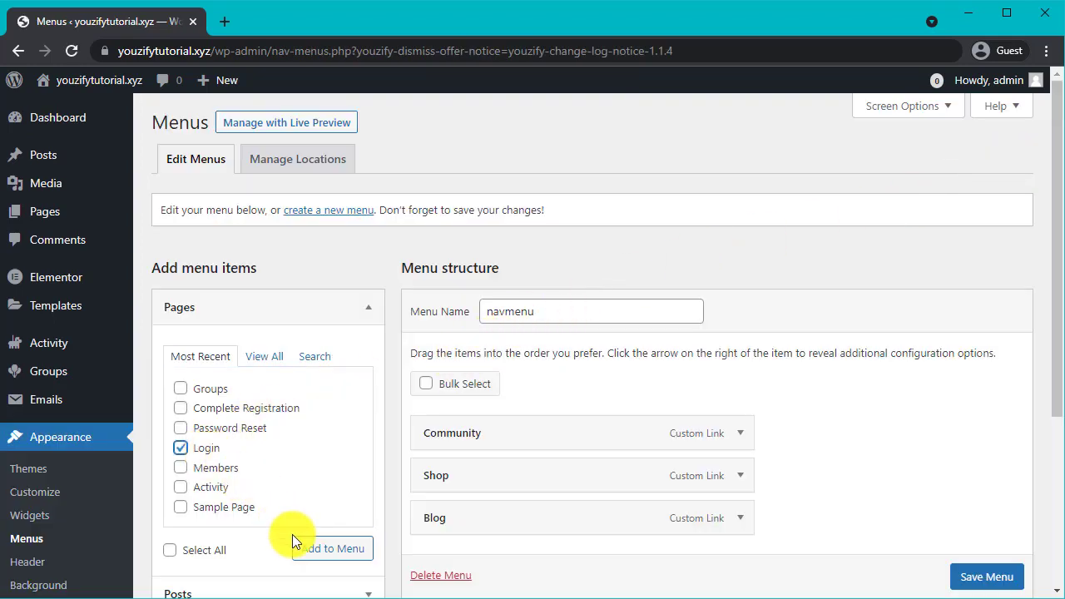
mouse_move(314, 559)
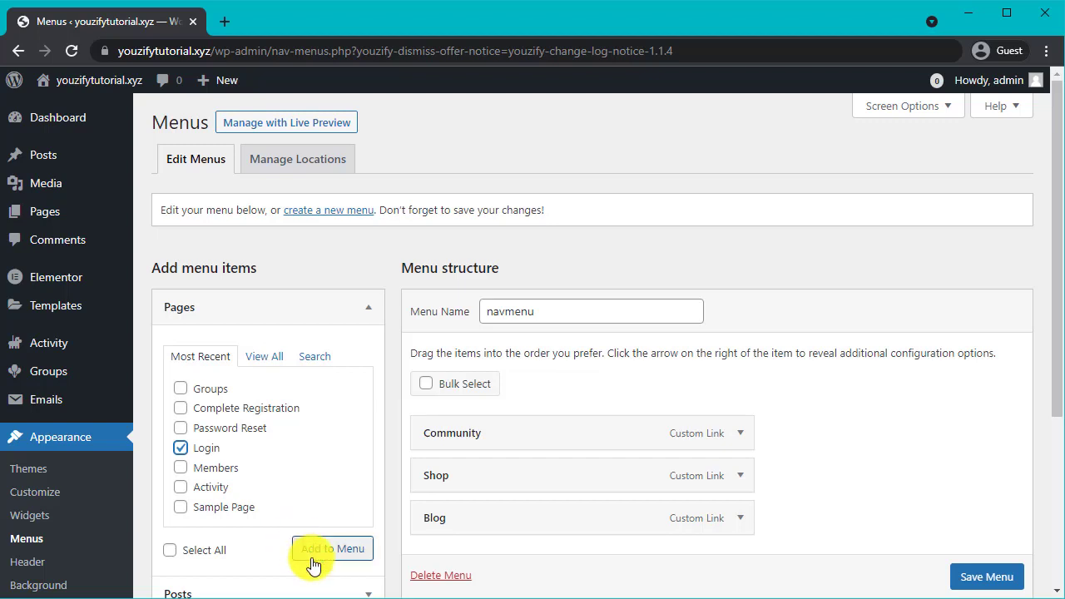
left_click(332, 549)
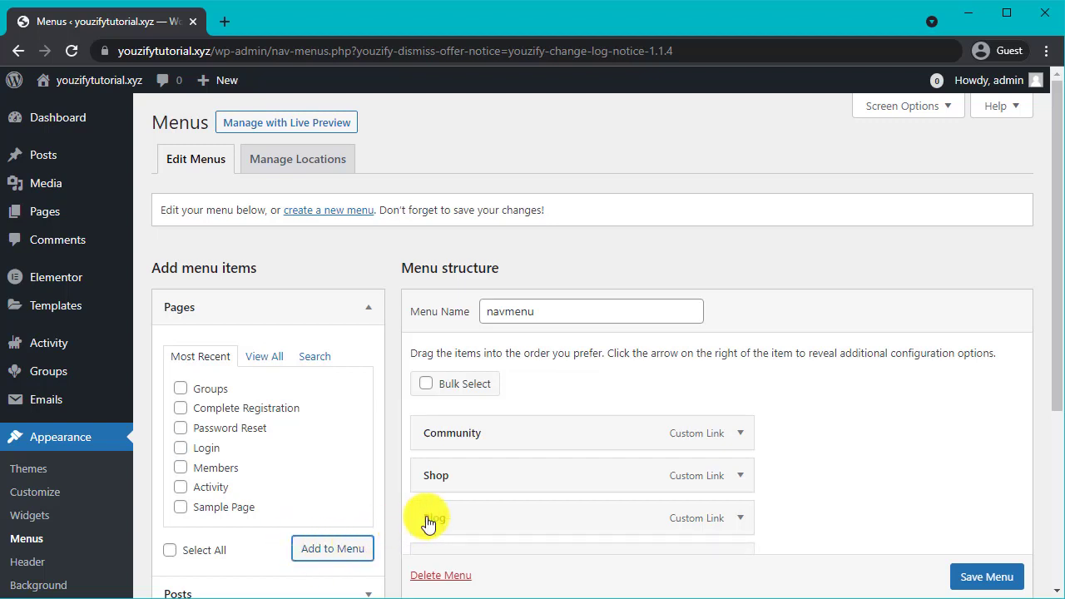
scroll("down", 3)
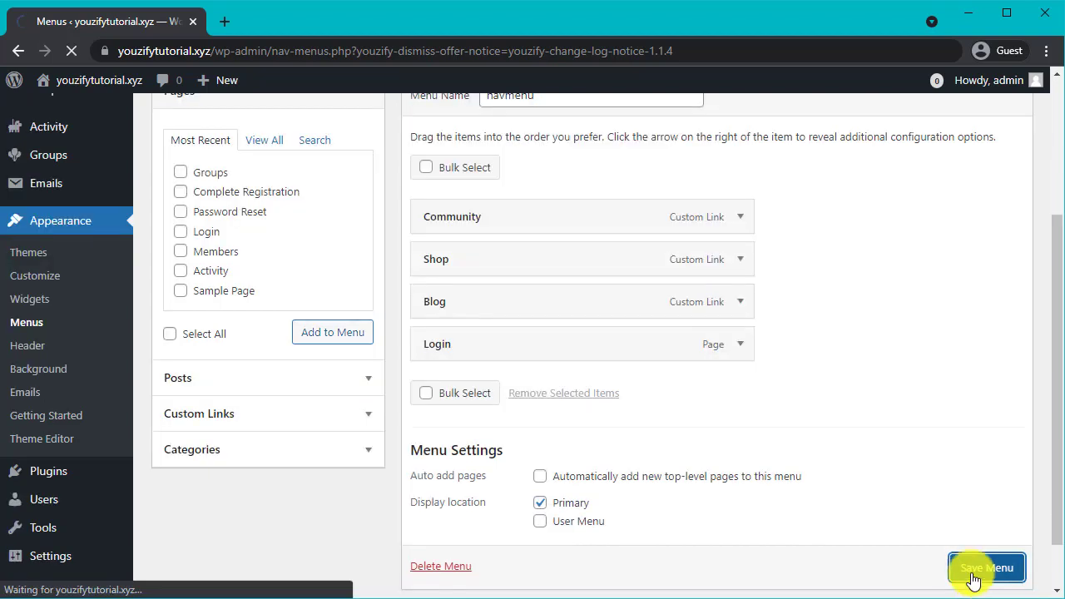
left_click(985, 568)
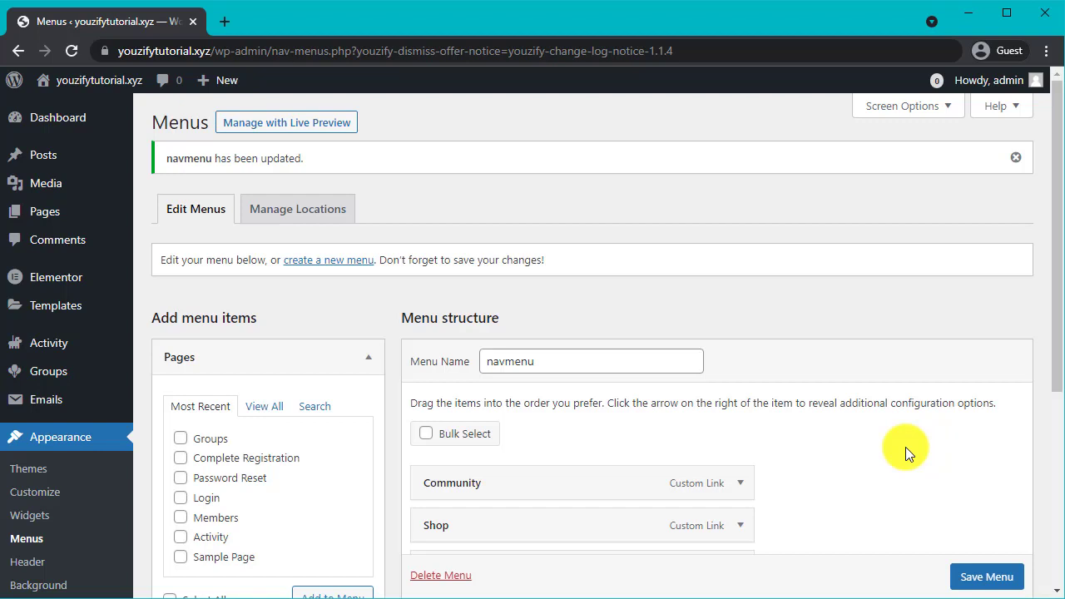
mouse_move(987, 576)
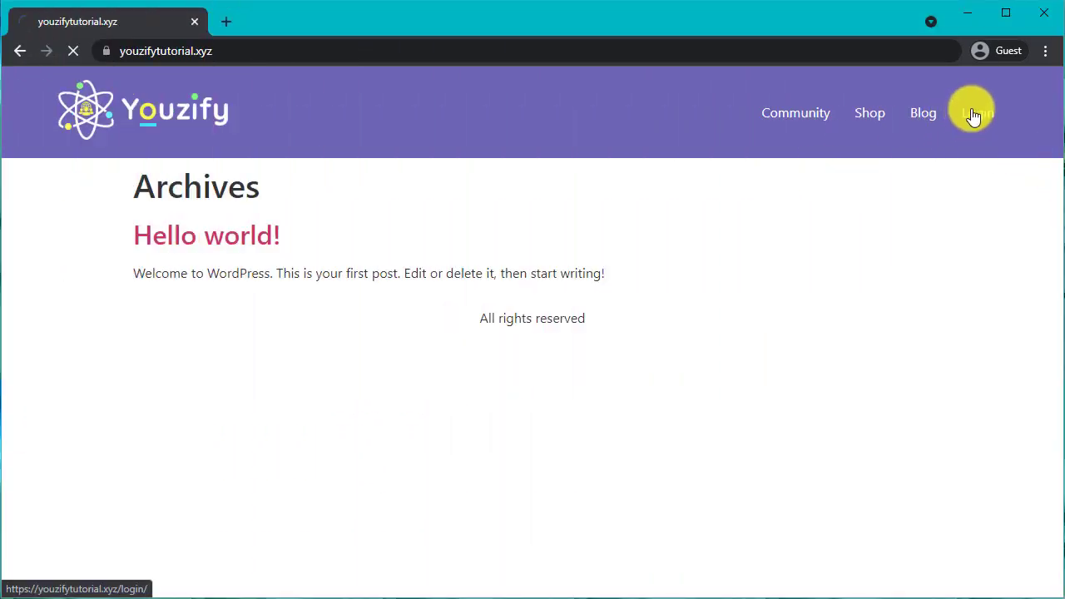
Follow the Login link in the live site's navigation to view the purple-cover login page.
left_click(972, 113)
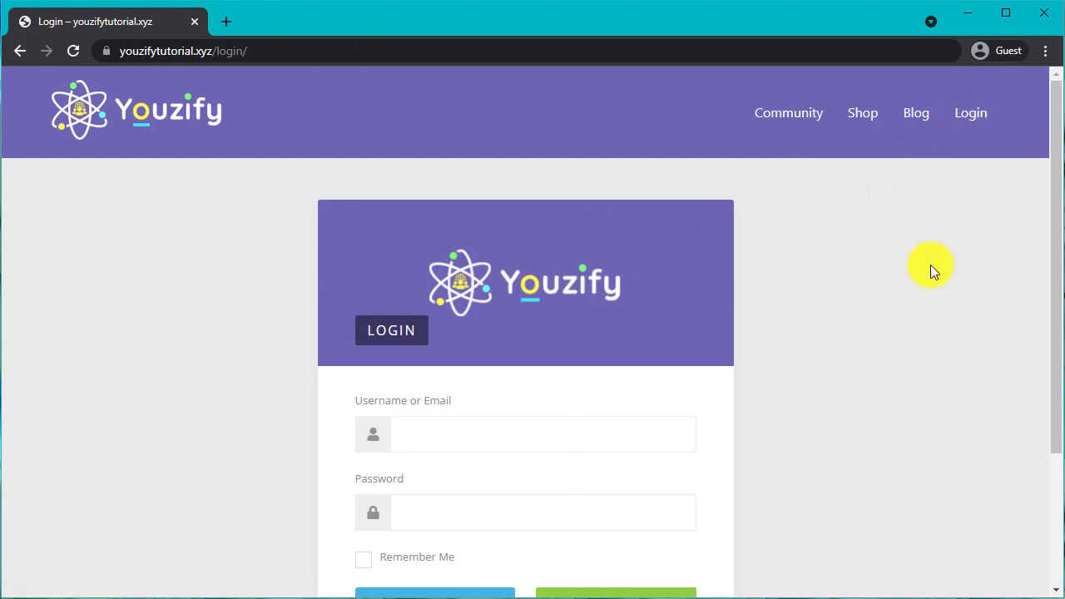